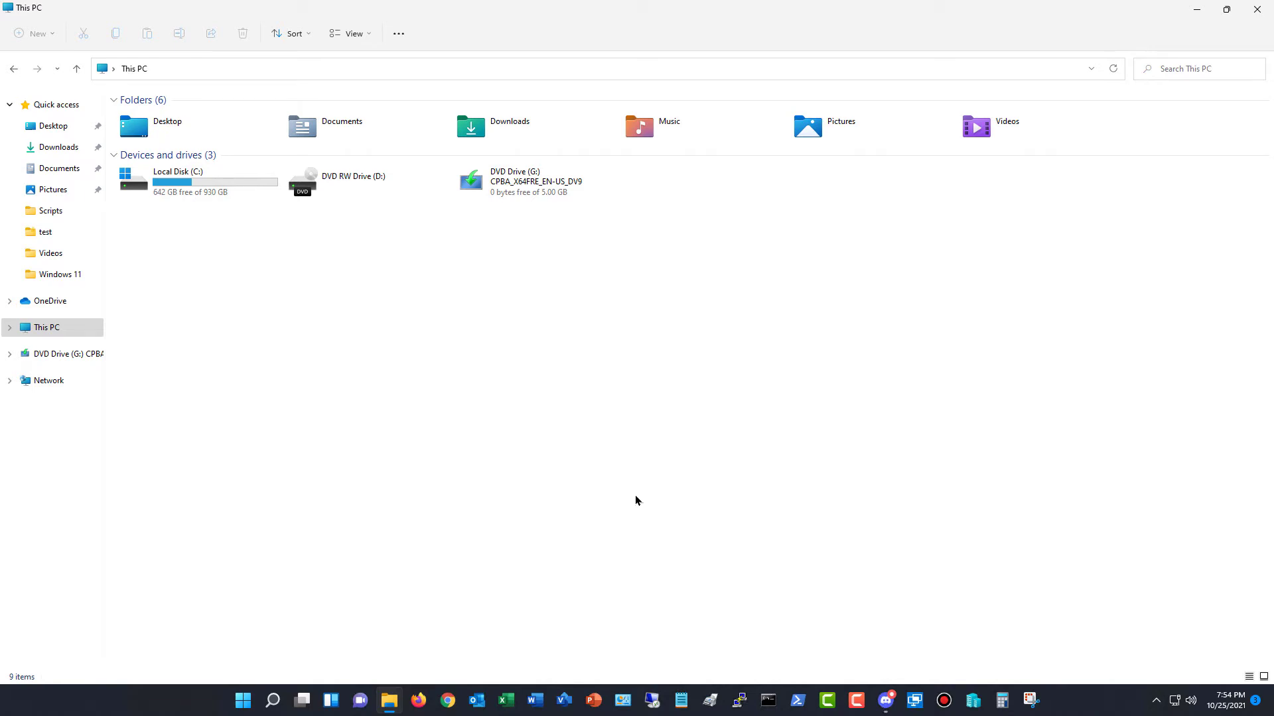
mouse_move(357, 602)
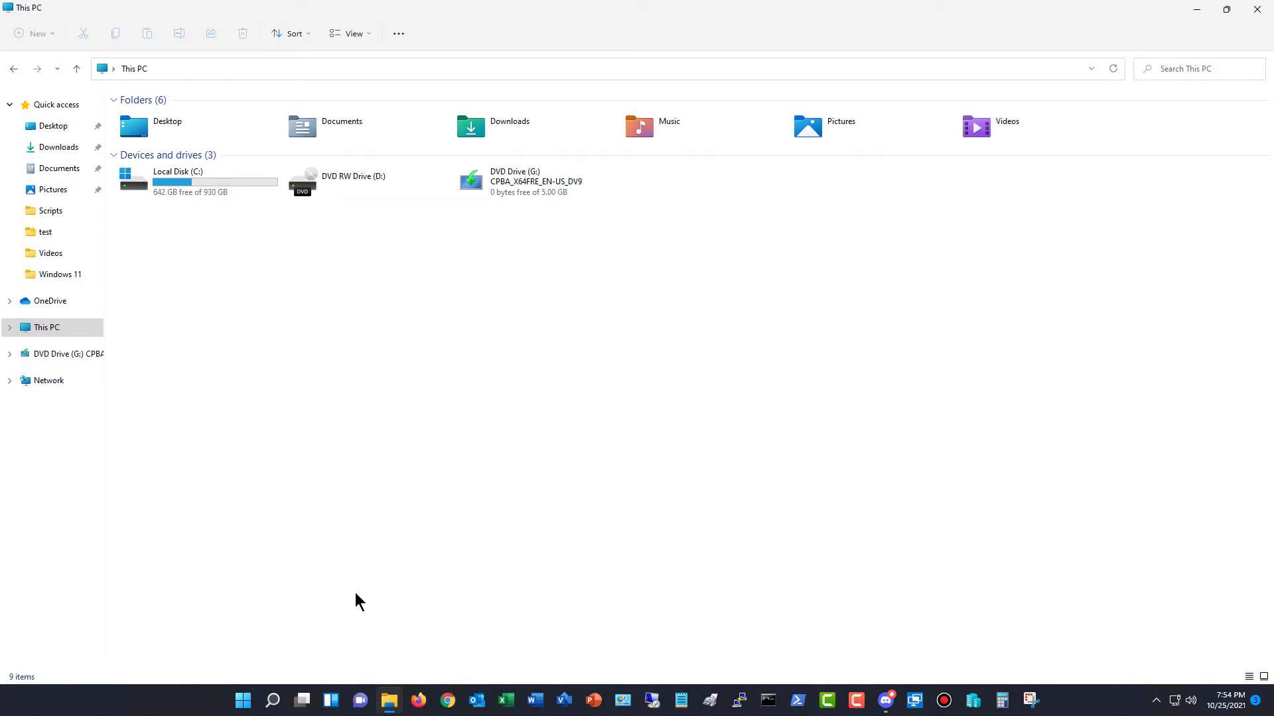
Step: Launch Settings from Start and go to the Accounts page
left_click(243, 700)
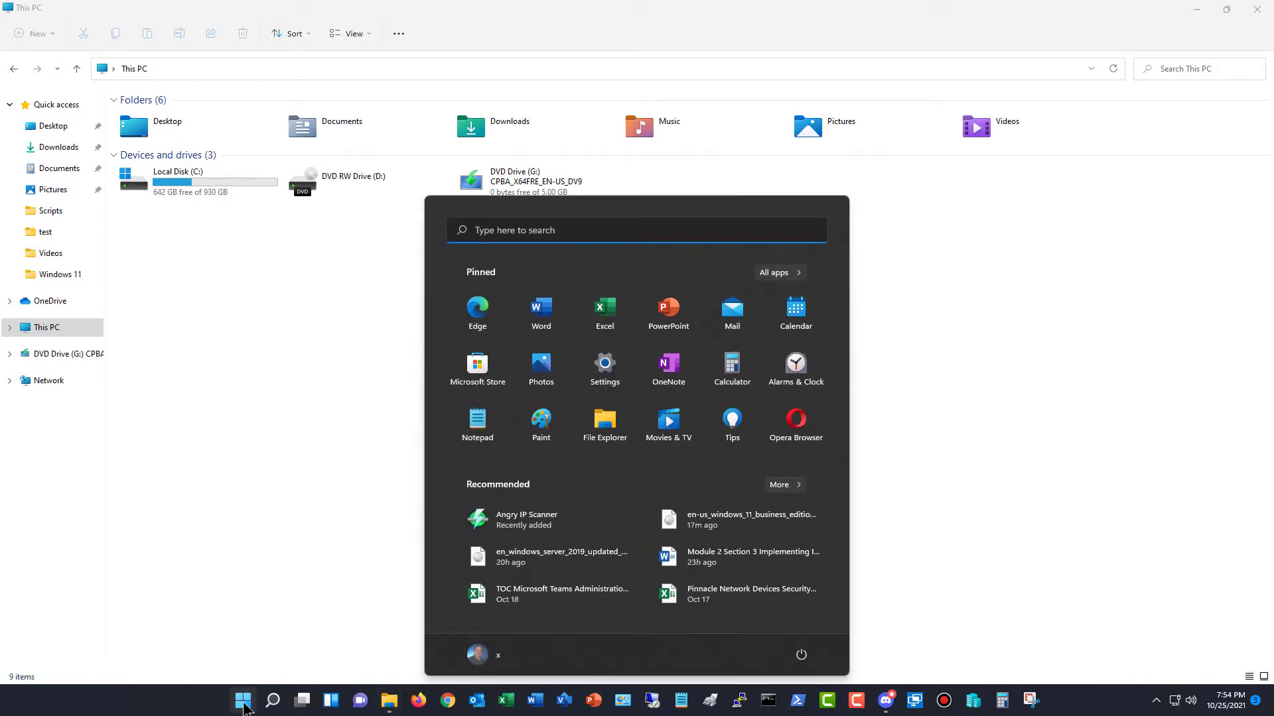
left_click(605, 362)
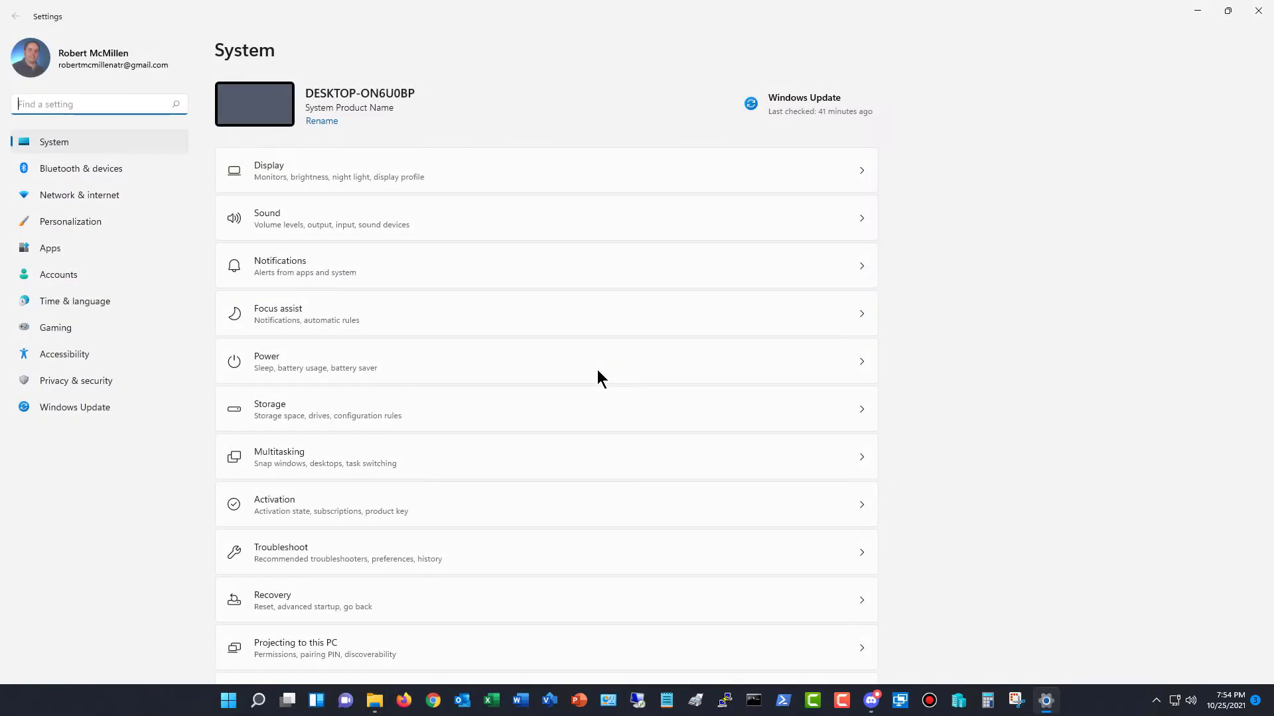
mouse_move(58, 275)
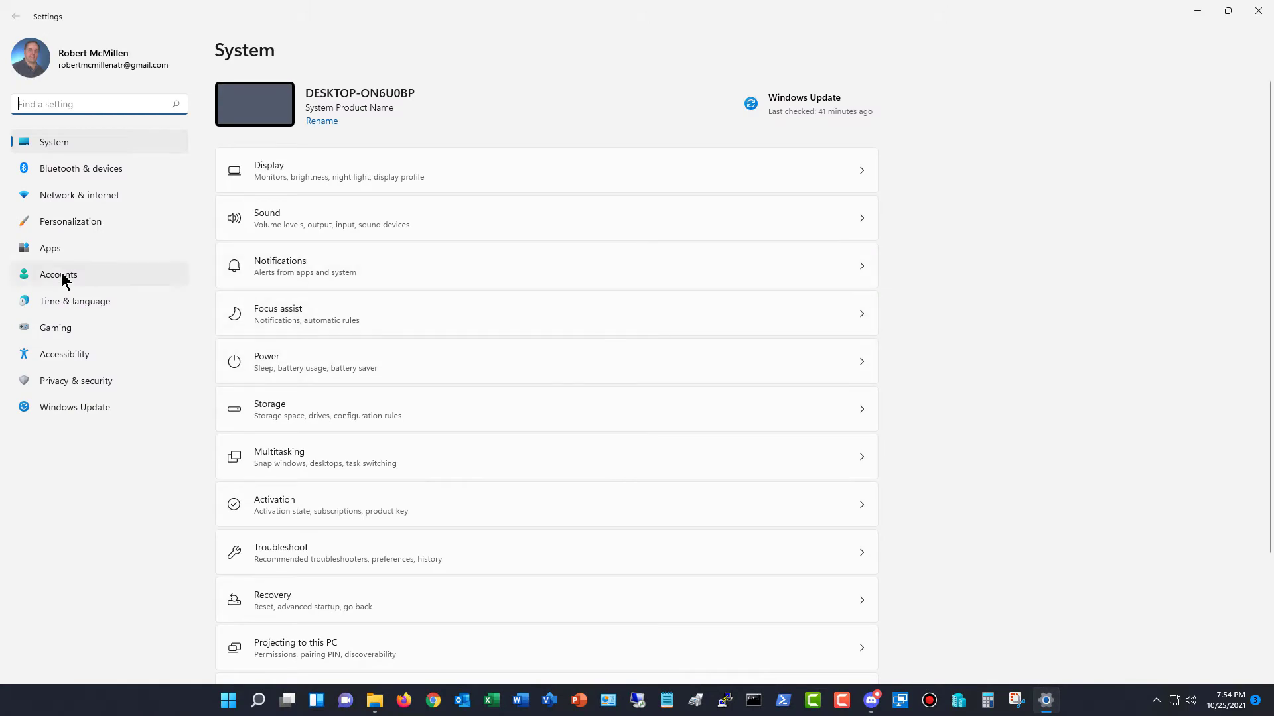
left_click(58, 275)
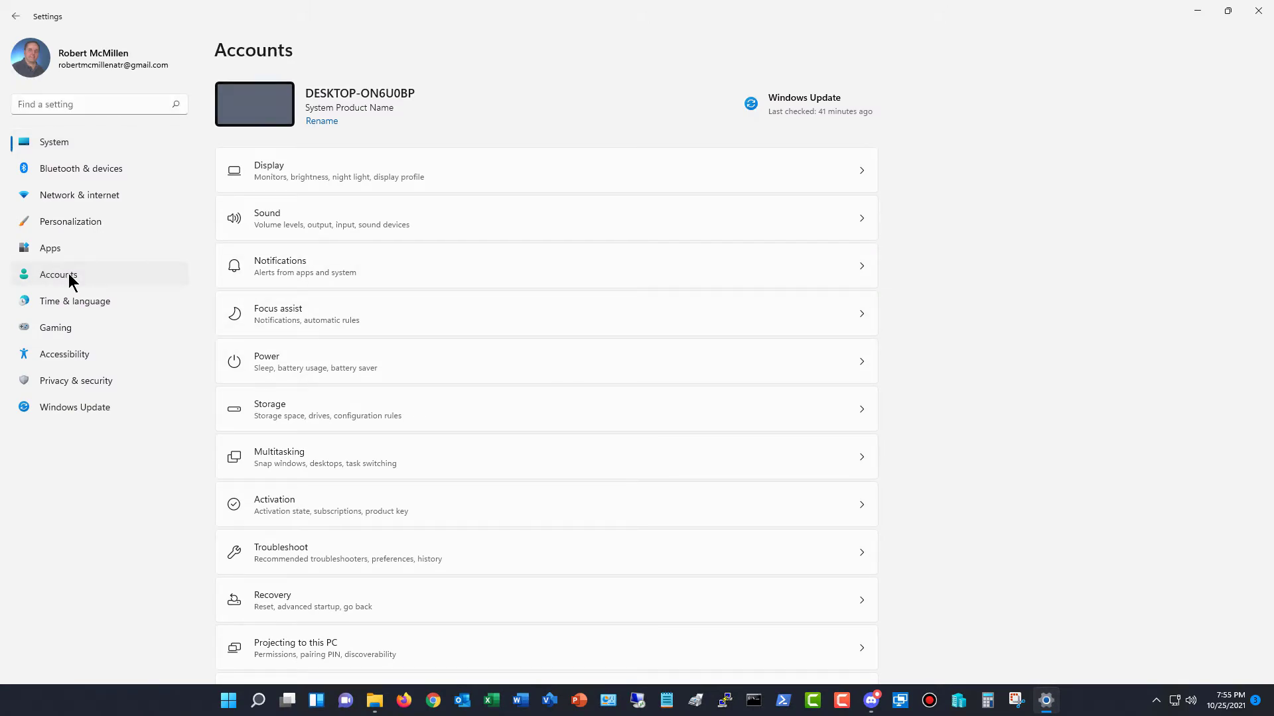
left_click(58, 275)
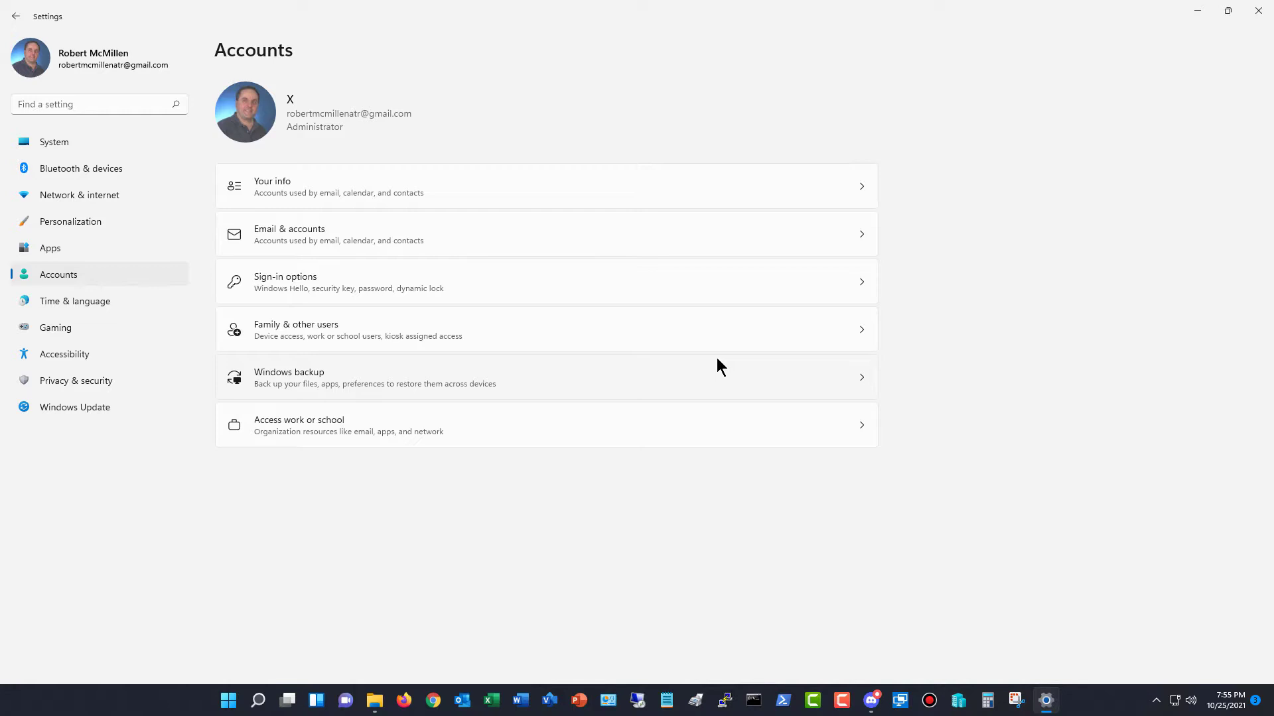
mouse_move(354, 340)
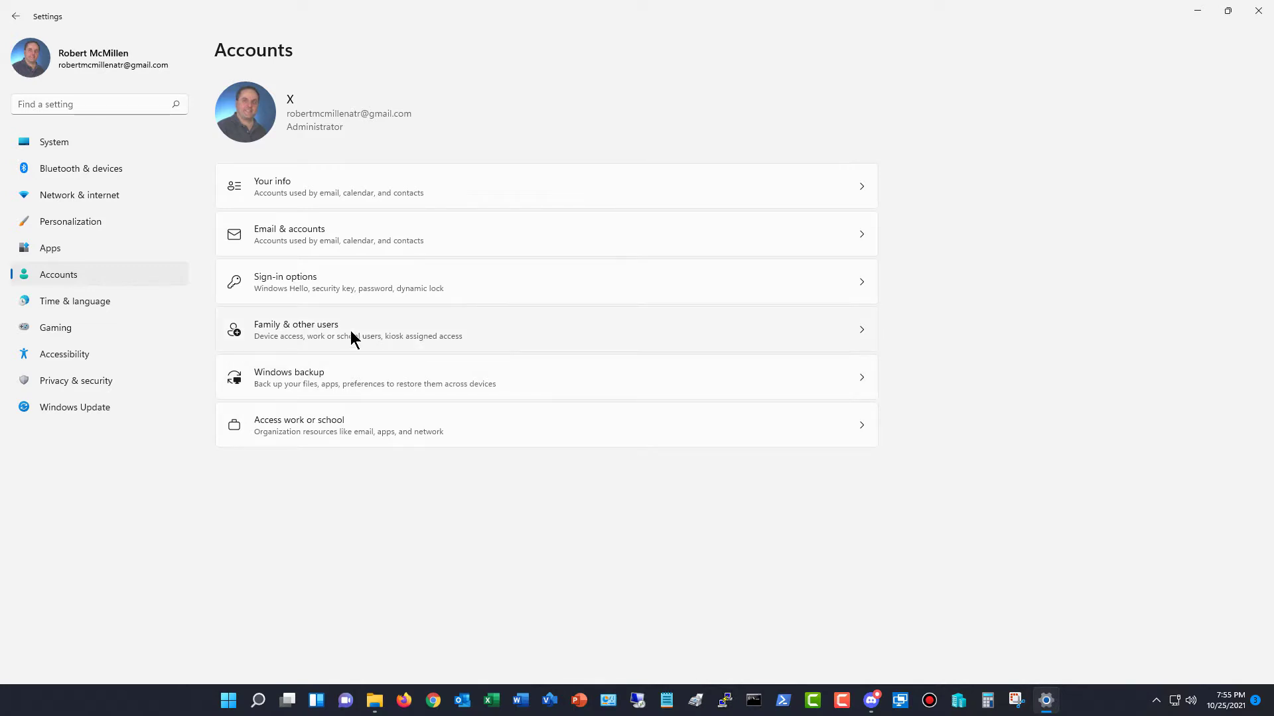
mouse_move(408, 337)
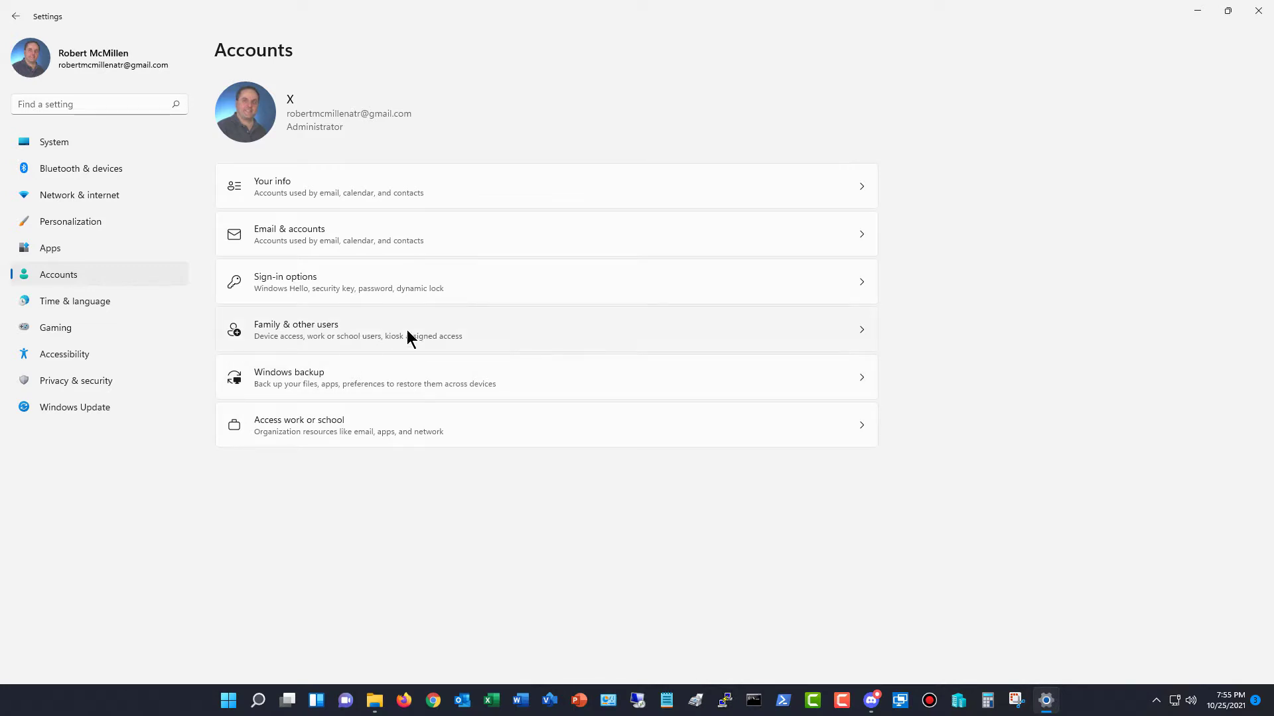
Step: Go to Family & other users from the Accounts page
left_click(321, 329)
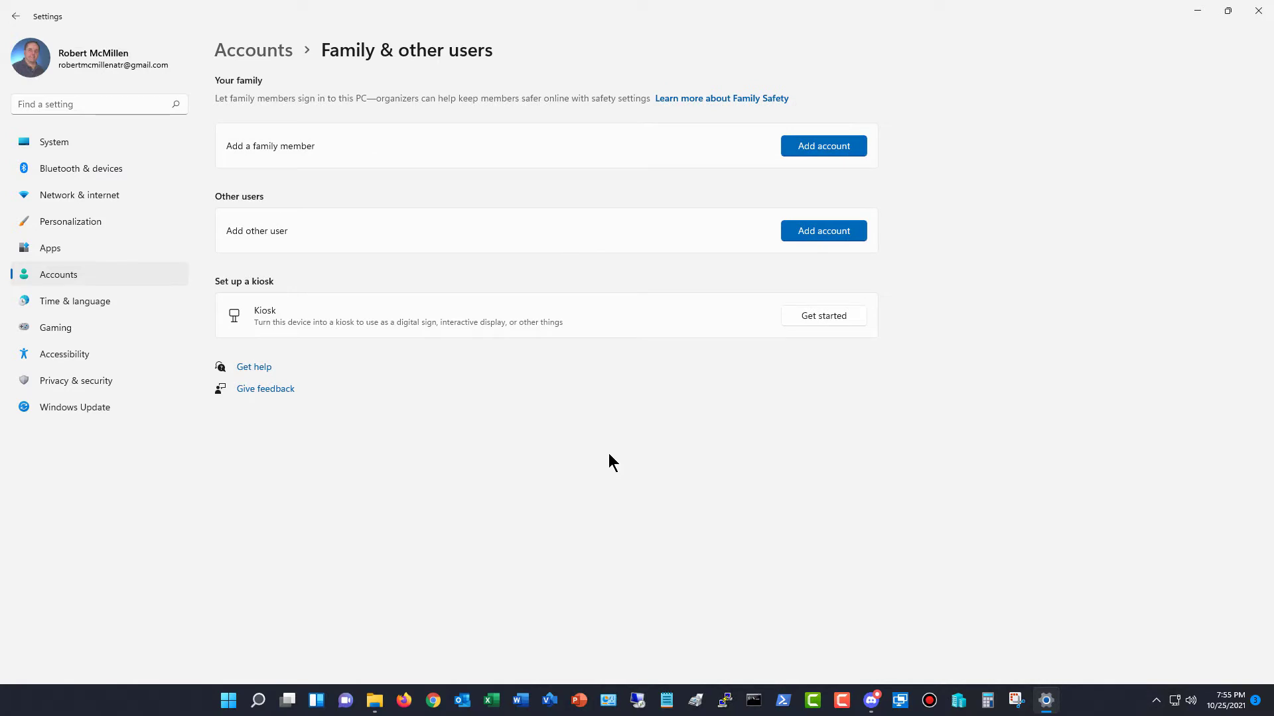
mouse_move(617, 451)
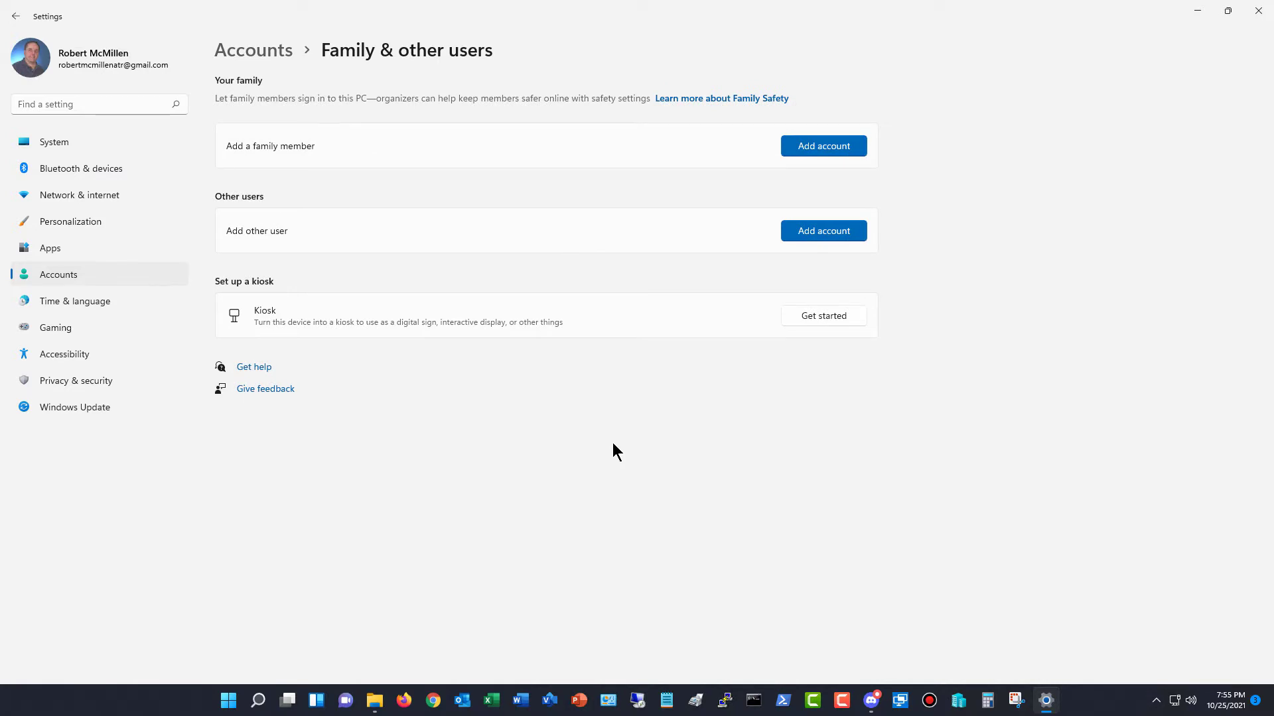
mouse_move(789, 231)
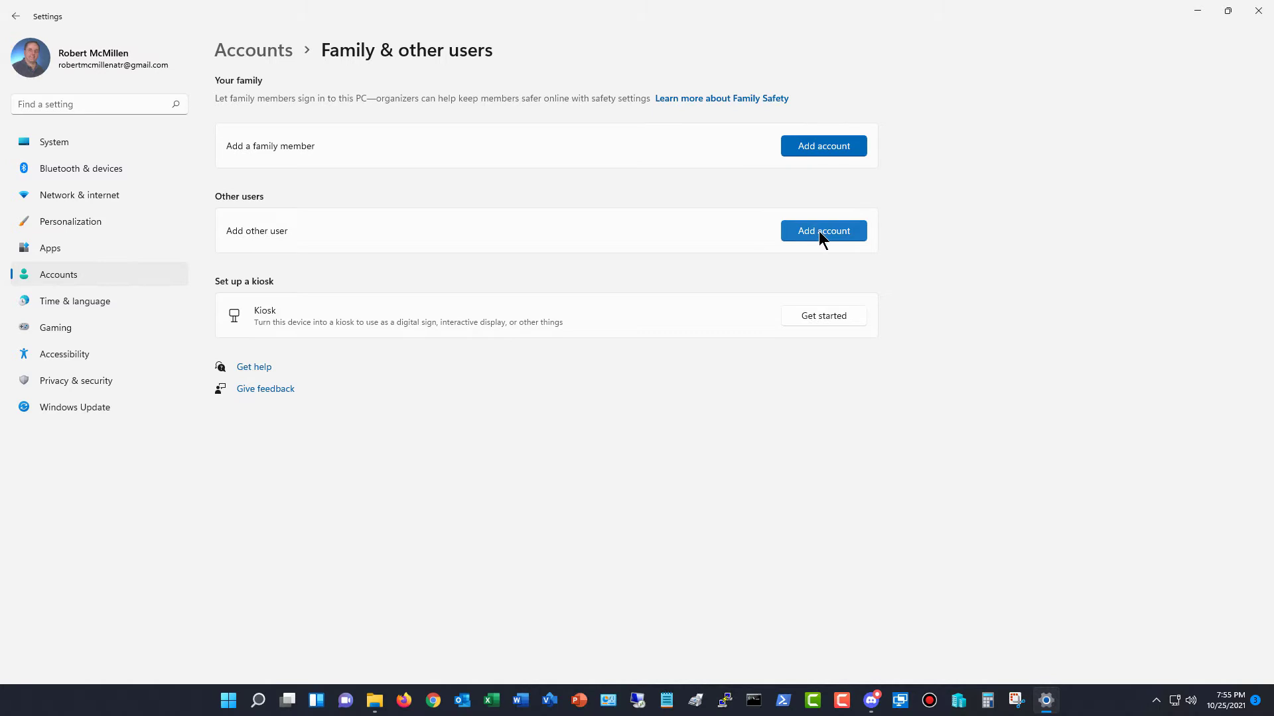
Step: Begin adding another user and continue without the person's sign-in information
left_click(823, 231)
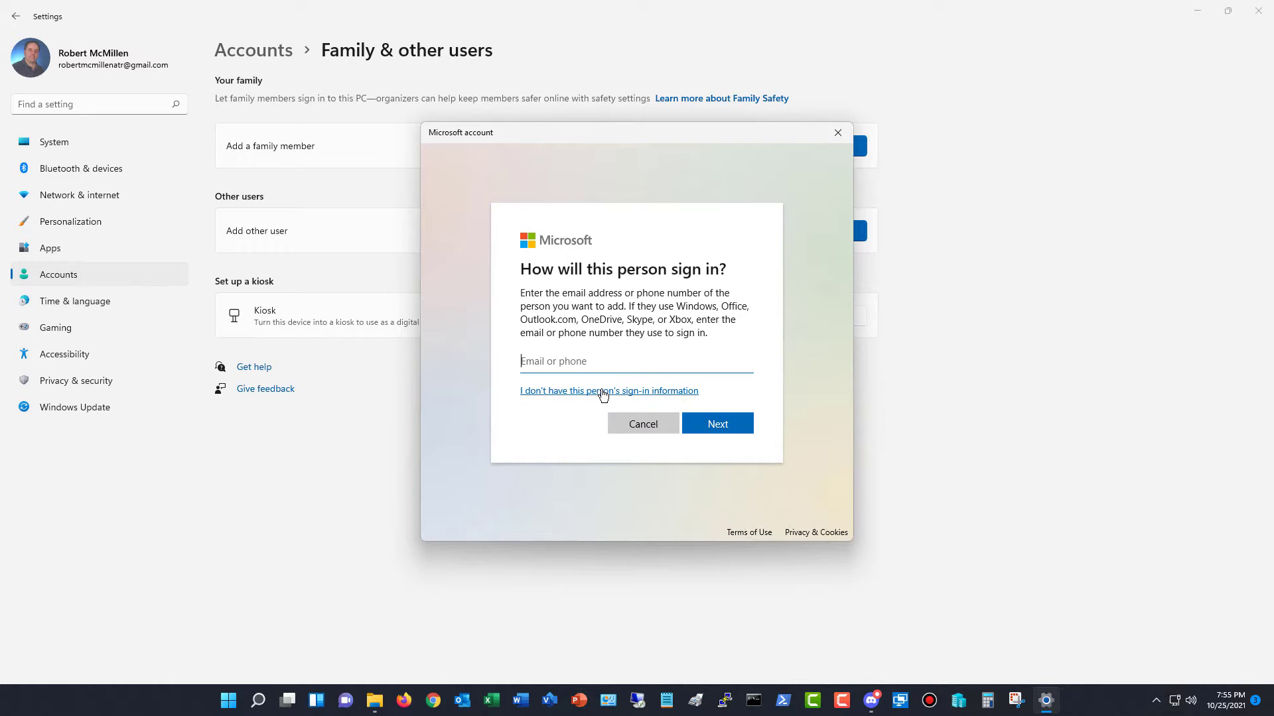
left_click(609, 390)
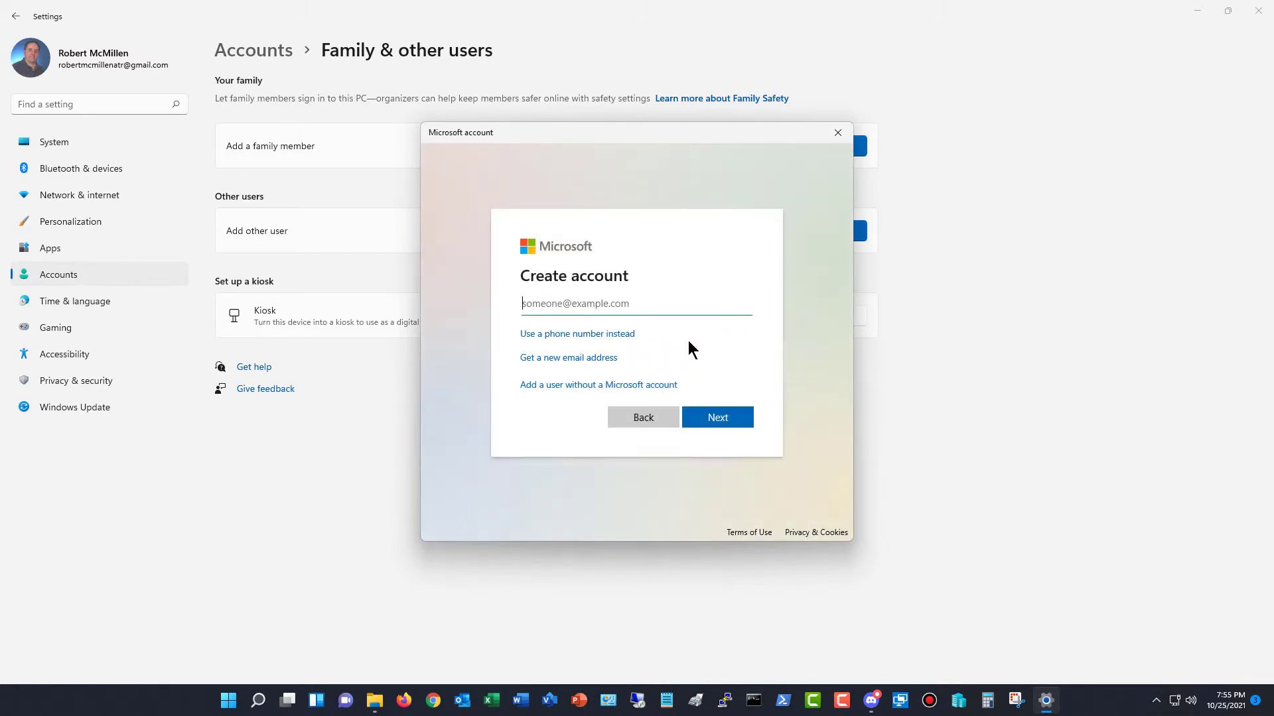
Step: Create a user without a Microsoft account named 'newadmin' and enter its password
left_click(598, 385)
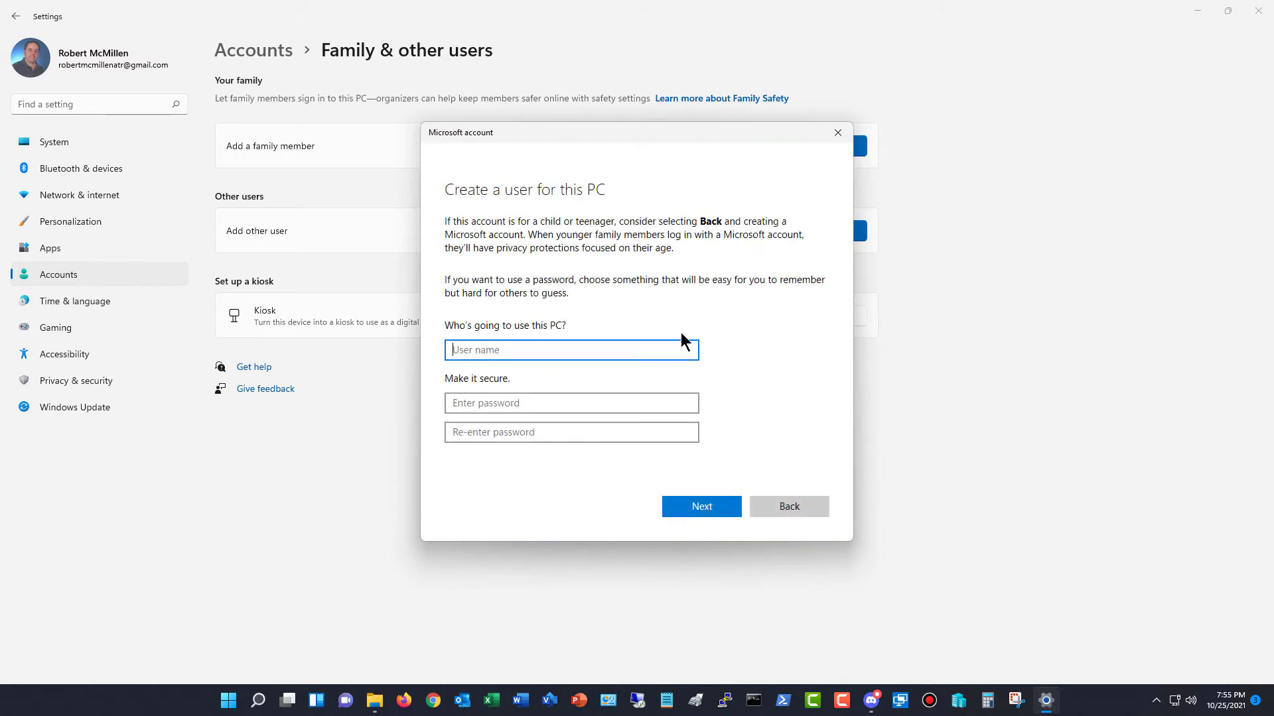
mouse_move(660, 364)
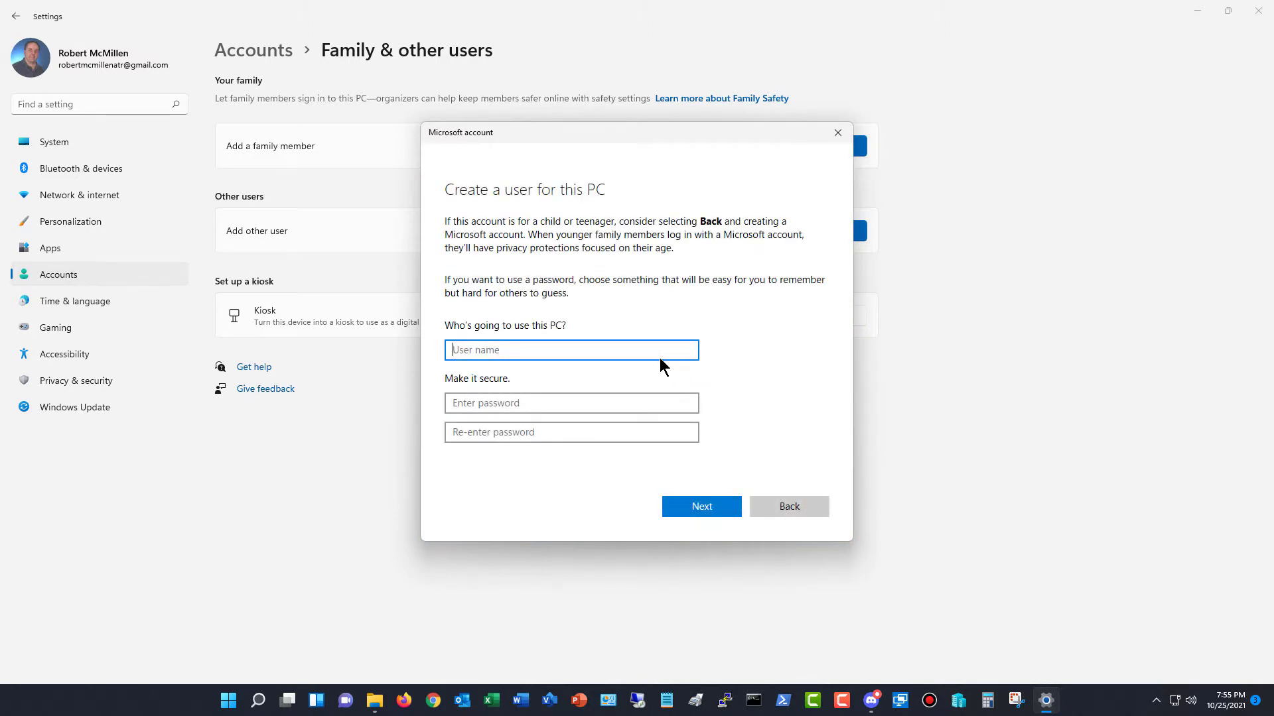
mouse_move(573, 350)
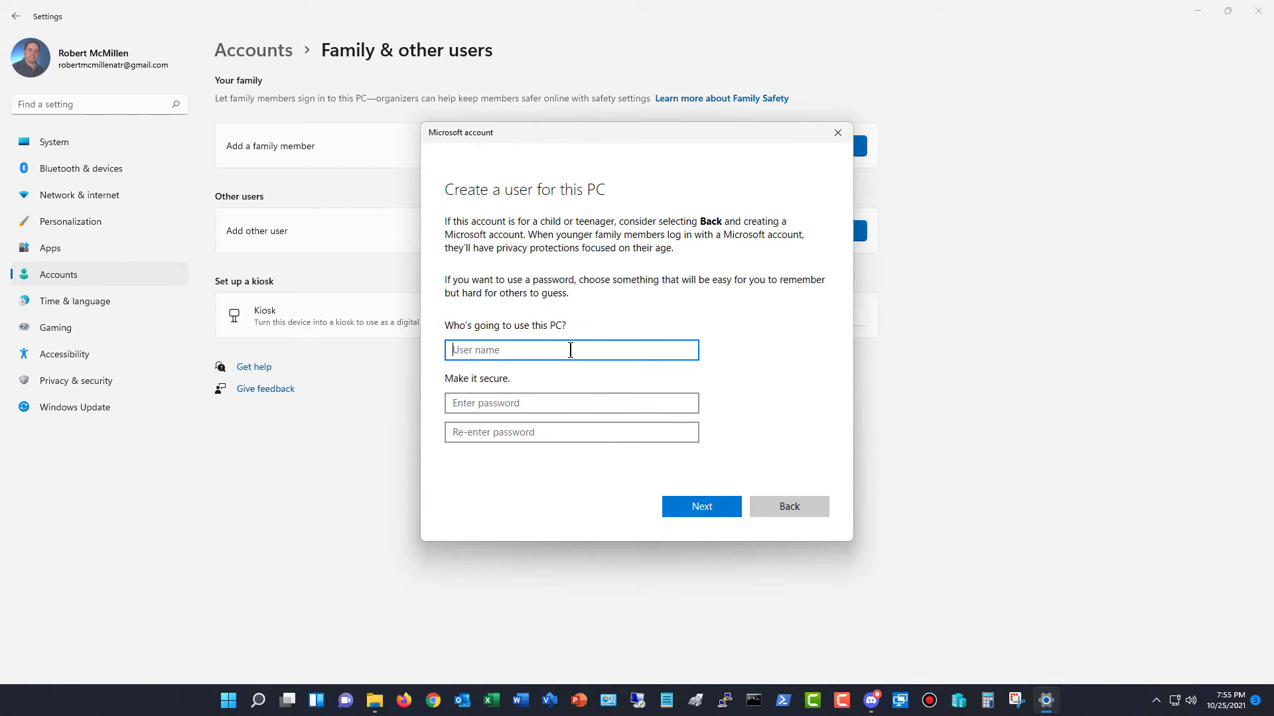
type("newadmin")
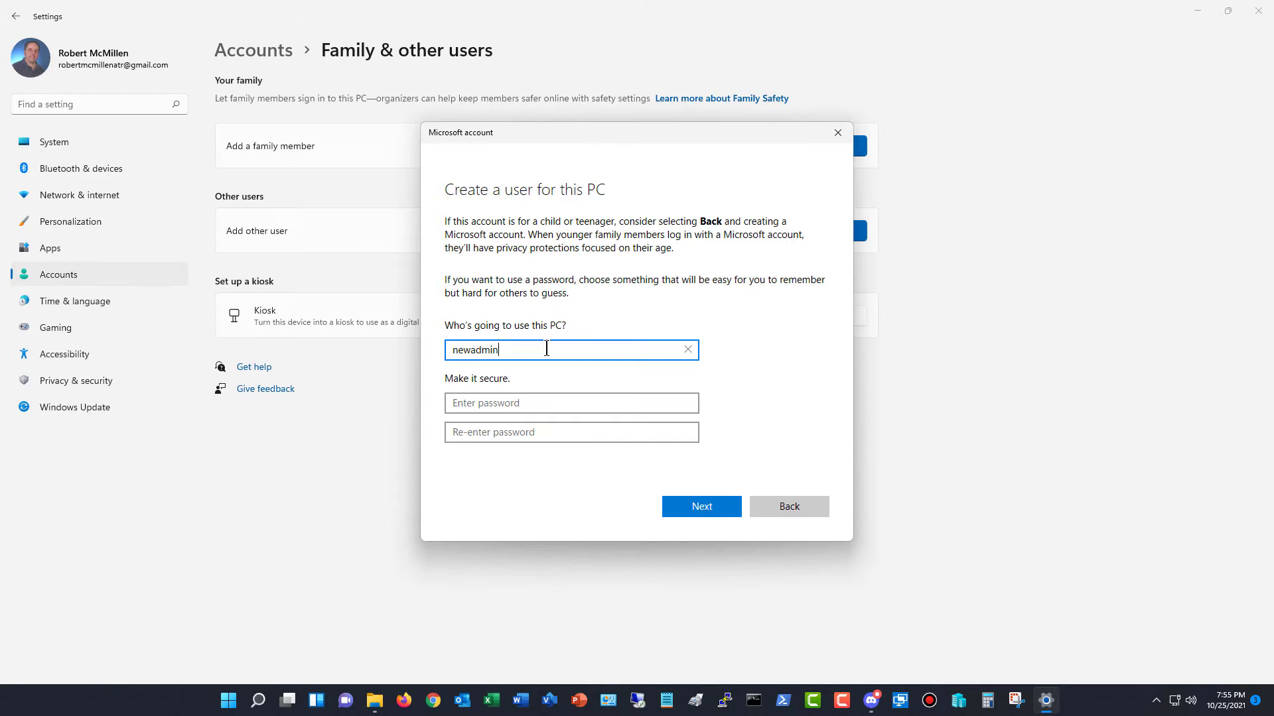
left_click(571, 403)
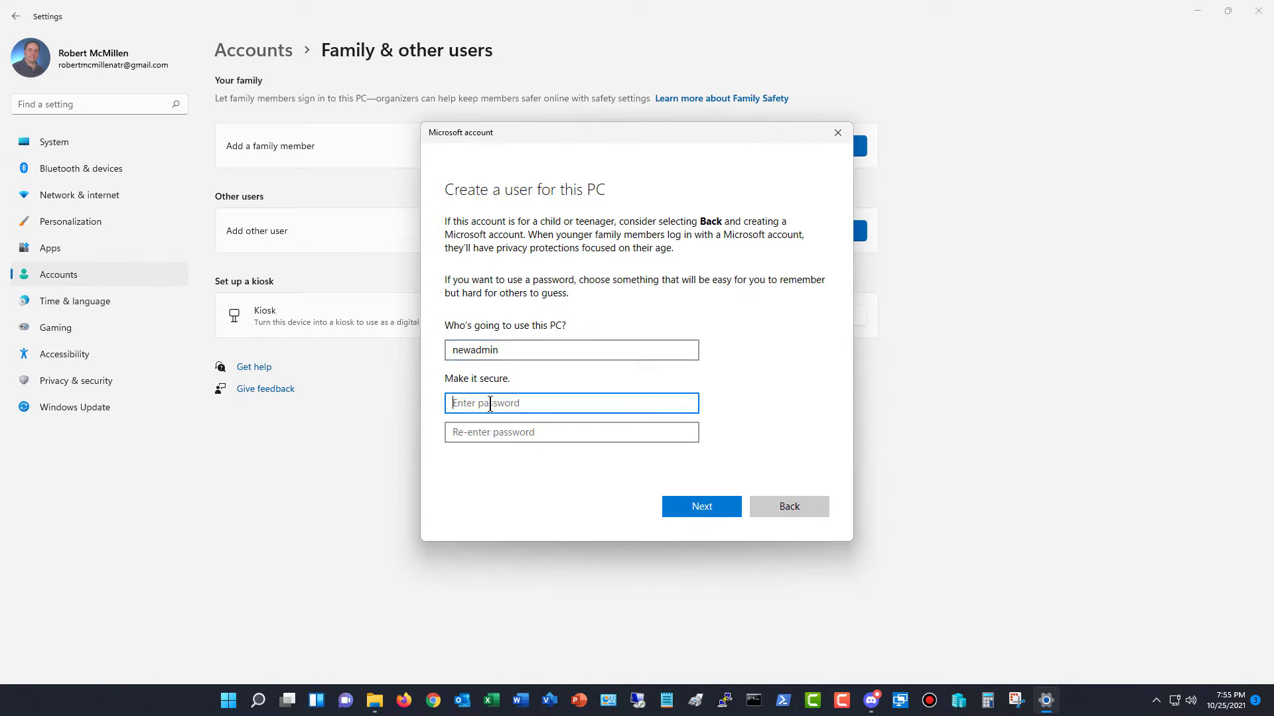
type("password")
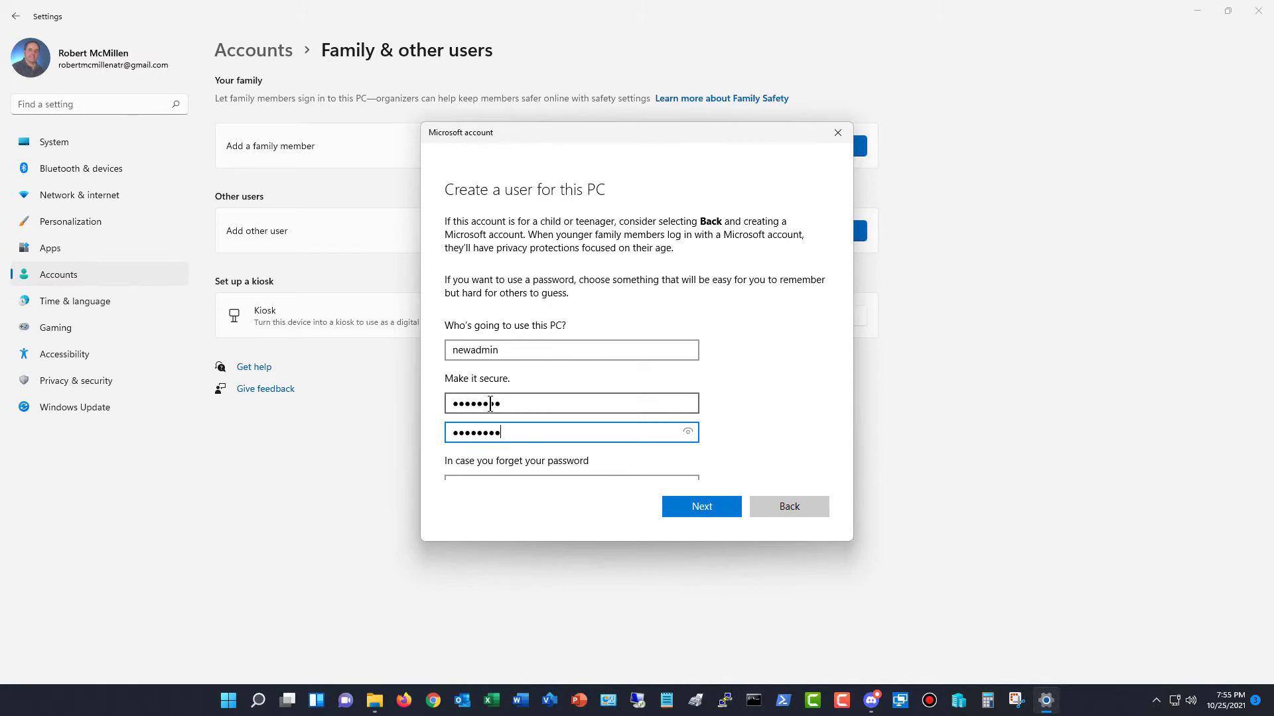
Step: Choose childhood nickname and parents' meeting city as security questions and answer them with 'x'
scroll("down", 3)
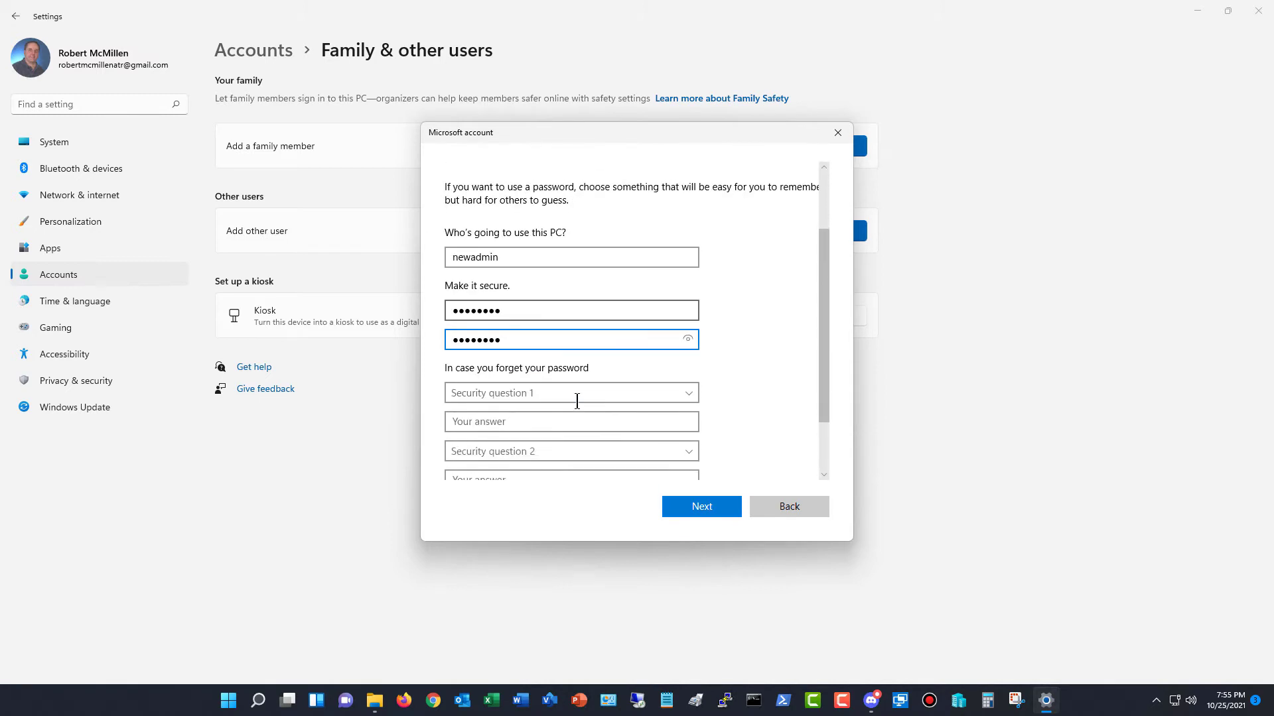
scroll("down", 3)
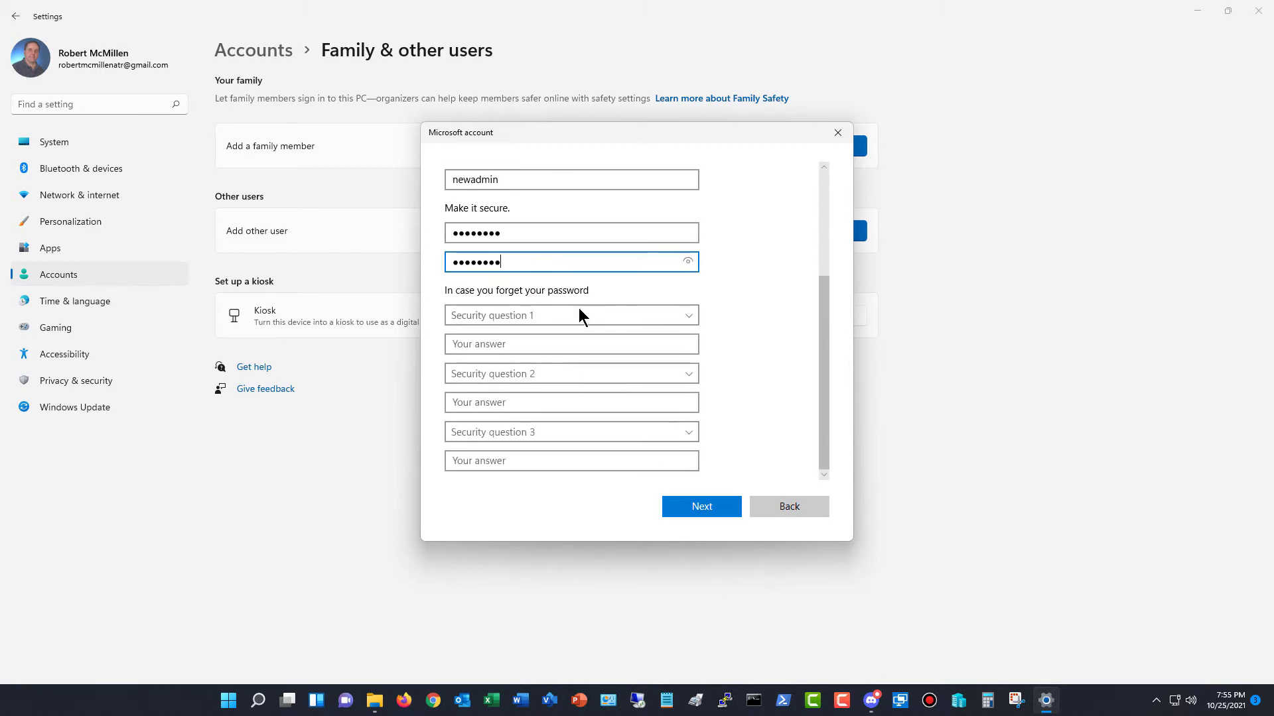
mouse_move(570, 321)
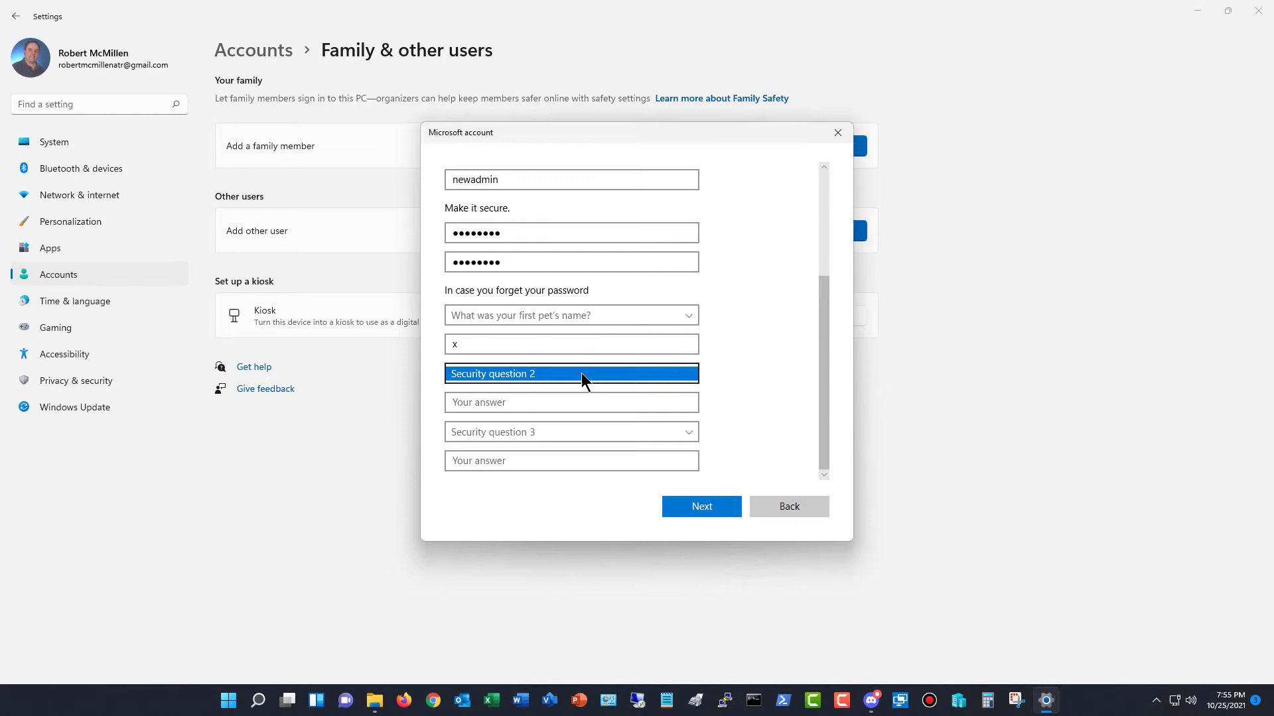
left_click(571, 374)
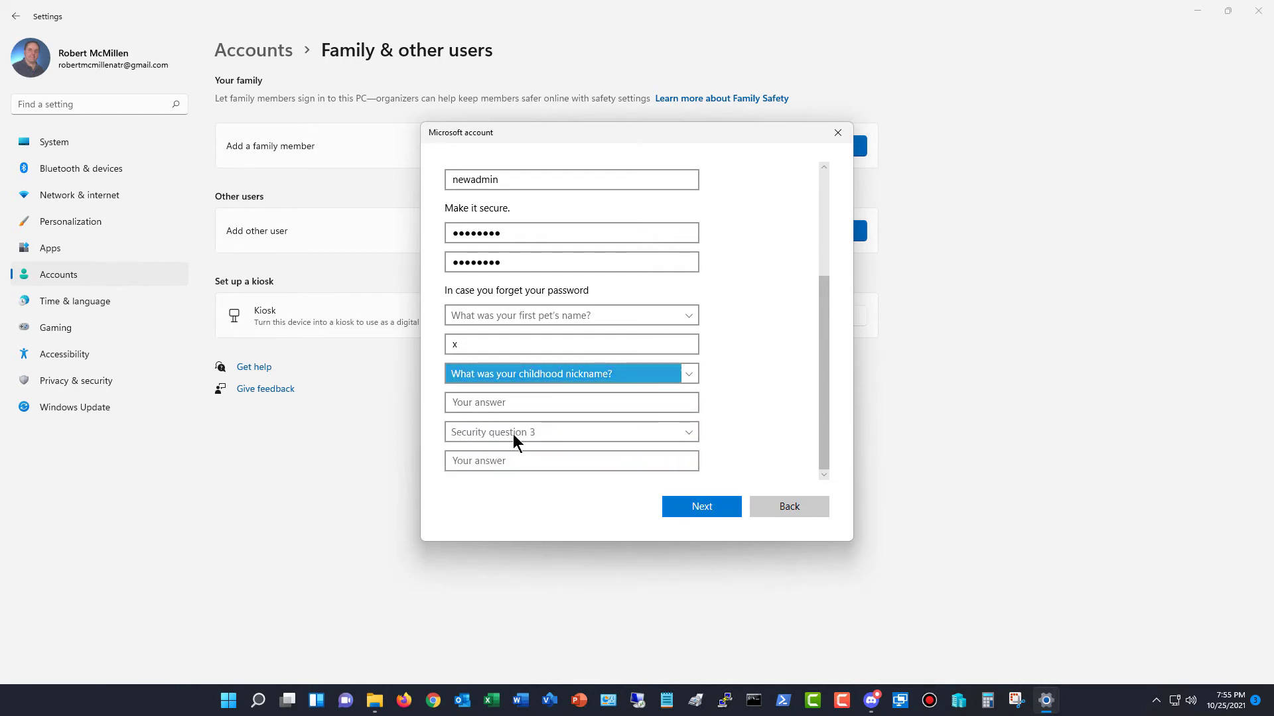
type("x")
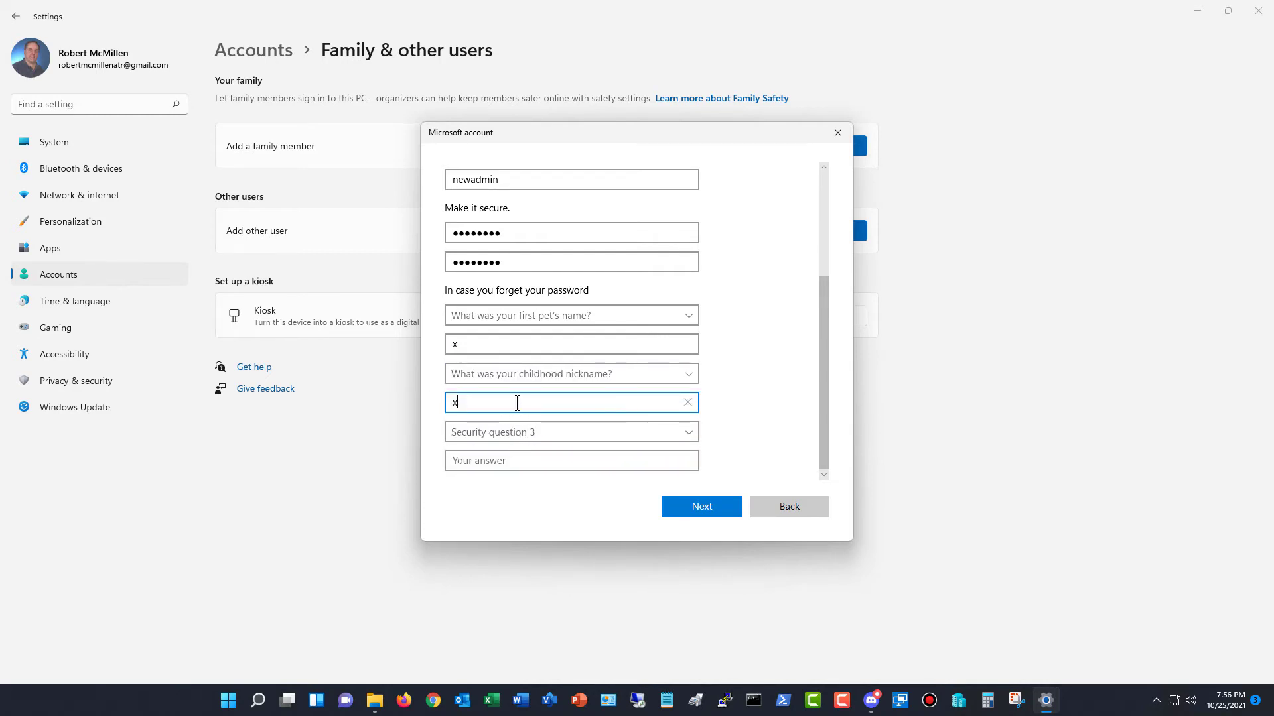
left_click(570, 433)
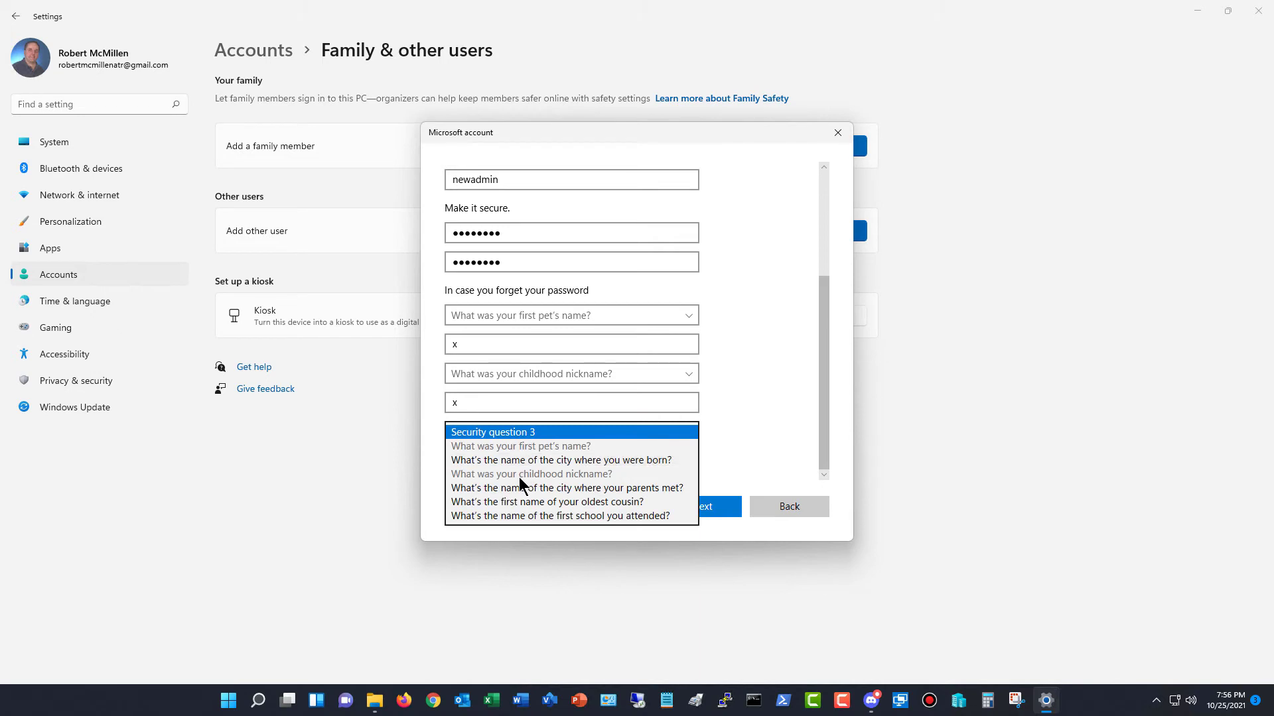
left_click(568, 488)
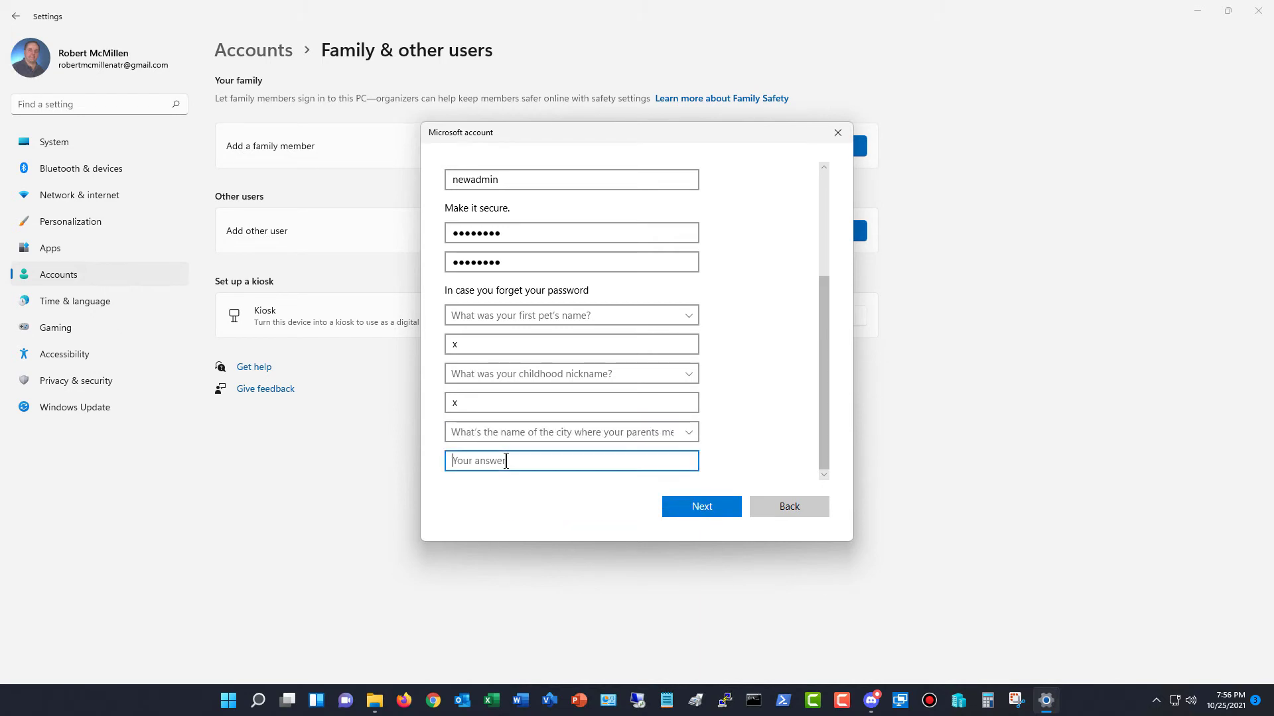
left_click(700, 507)
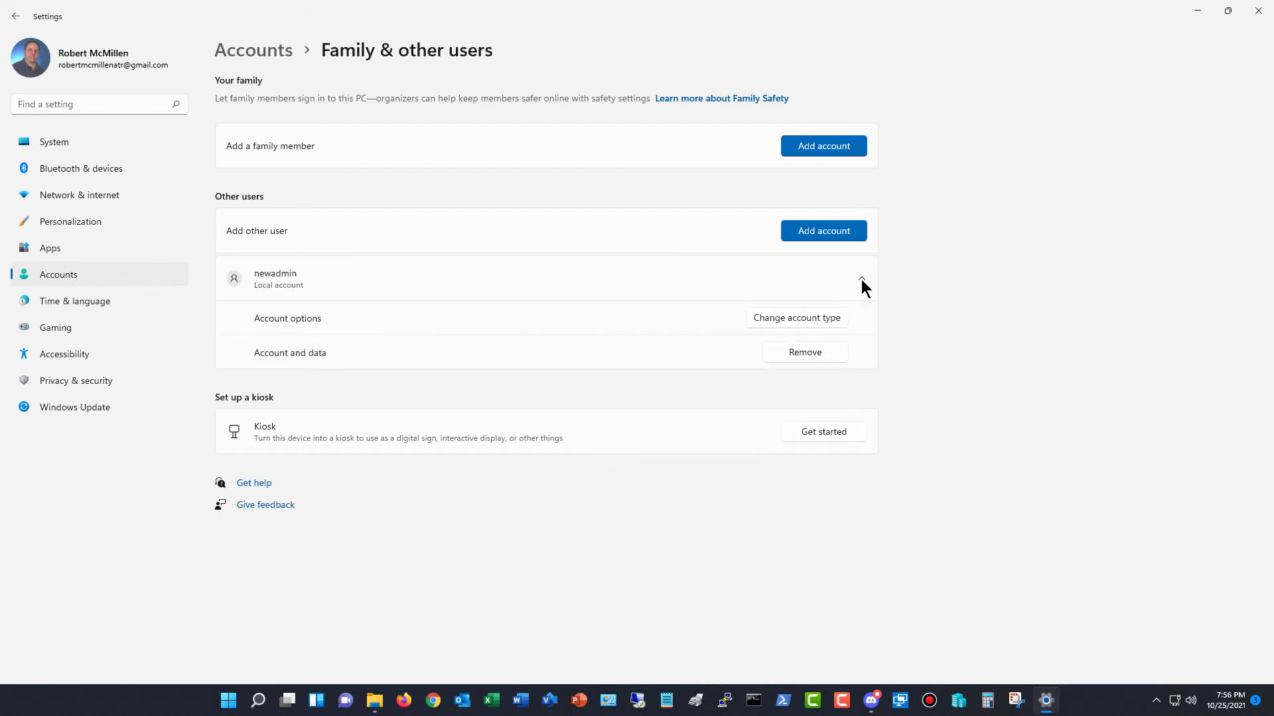
mouse_move(807, 329)
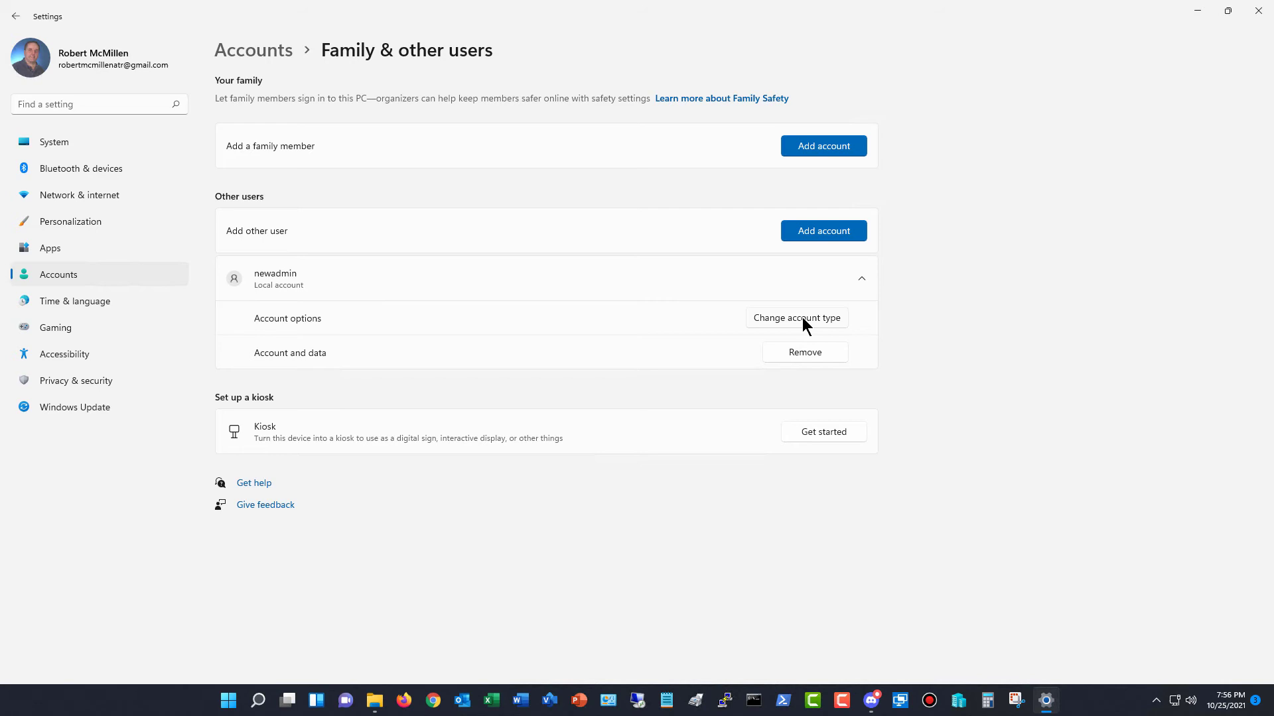
Step: Change newadmin's account type to Administrator and confirm
left_click(796, 318)
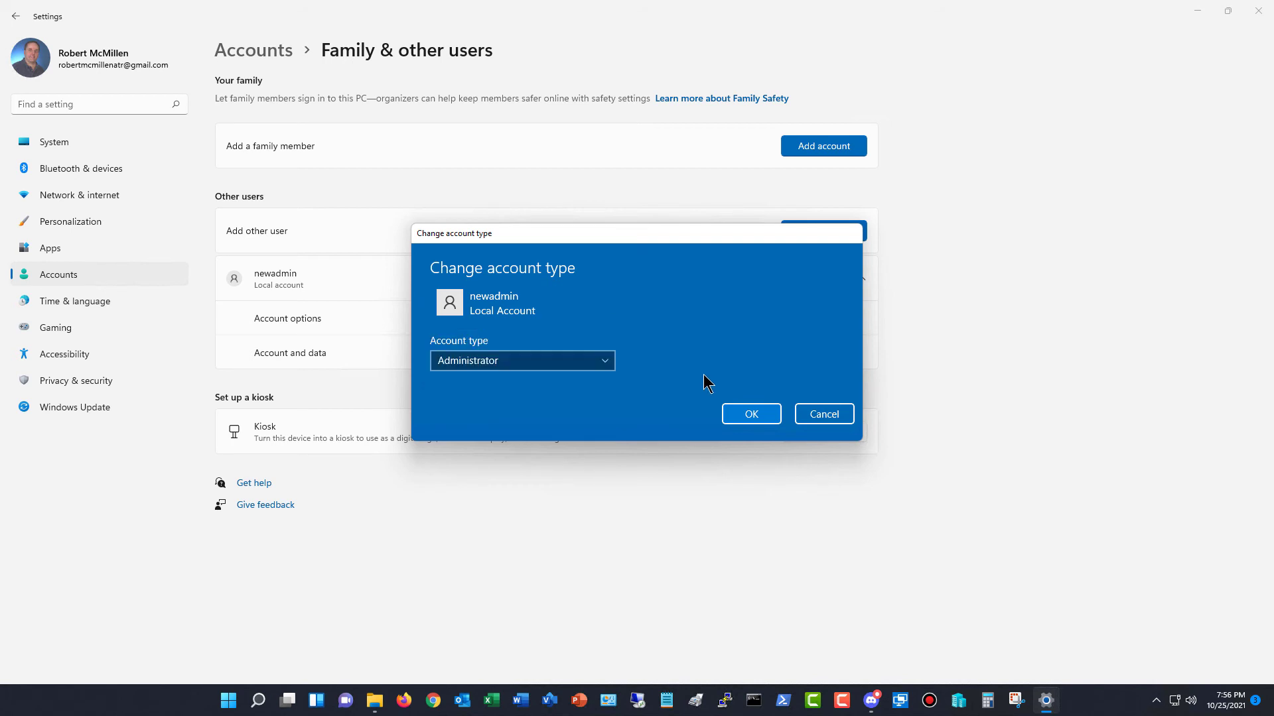
left_click(751, 414)
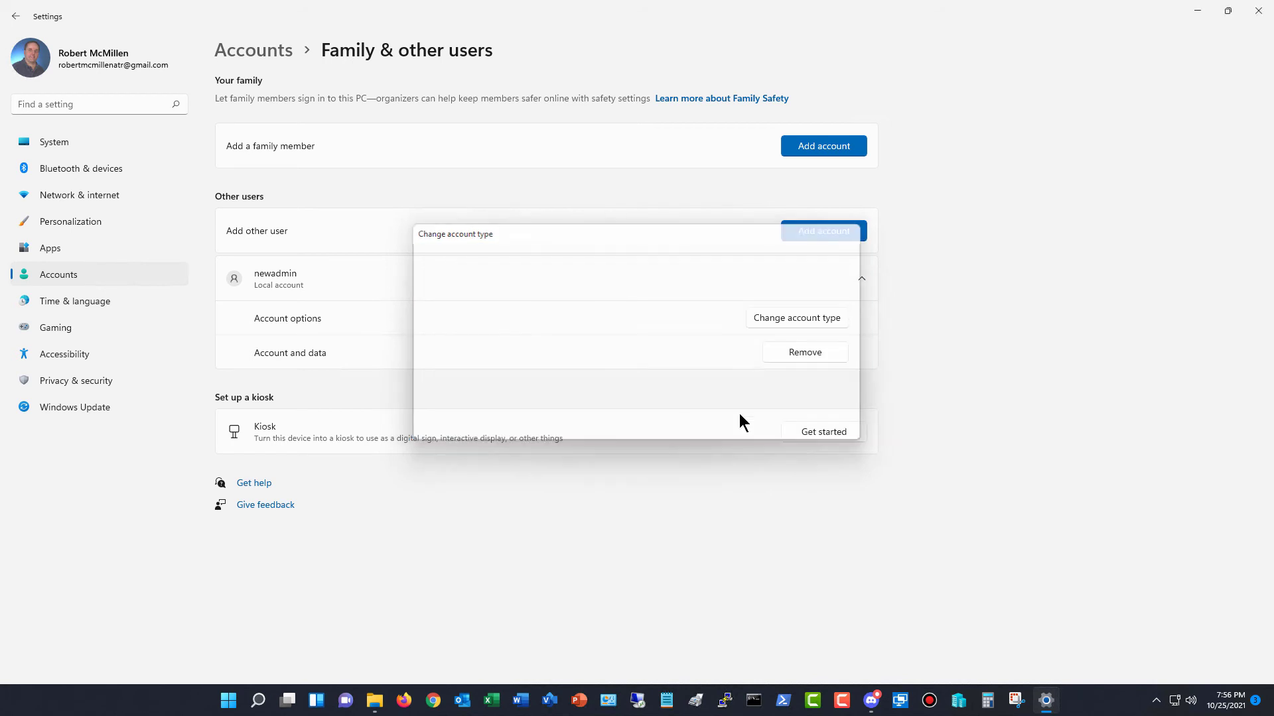